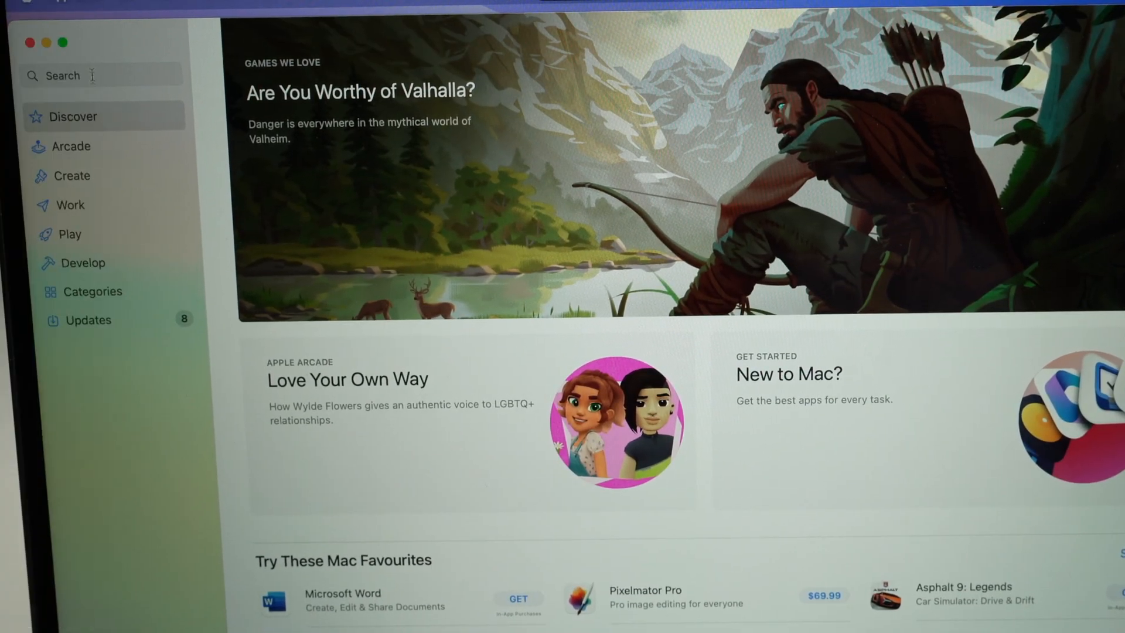
Step: Search the App Store for 'pan' to find the PANTUM printer app
left_click(88, 75)
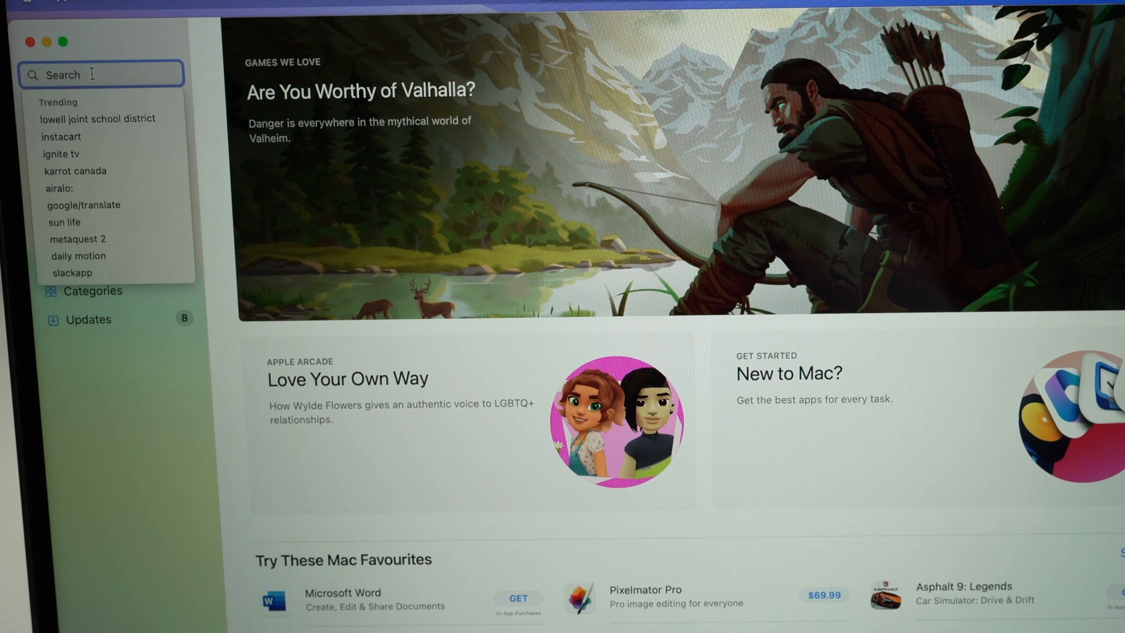
type("pan")
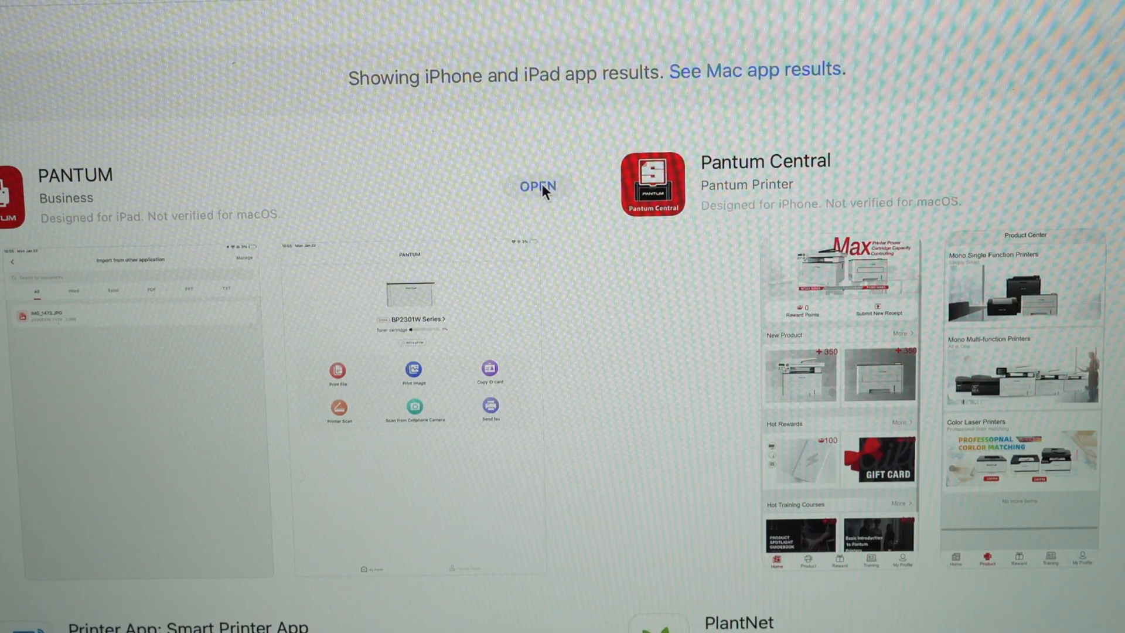
Step: Launch PANTUM, skip the intro slides, allow Bluetooth and dismiss the welcome tip
left_click(537, 186)
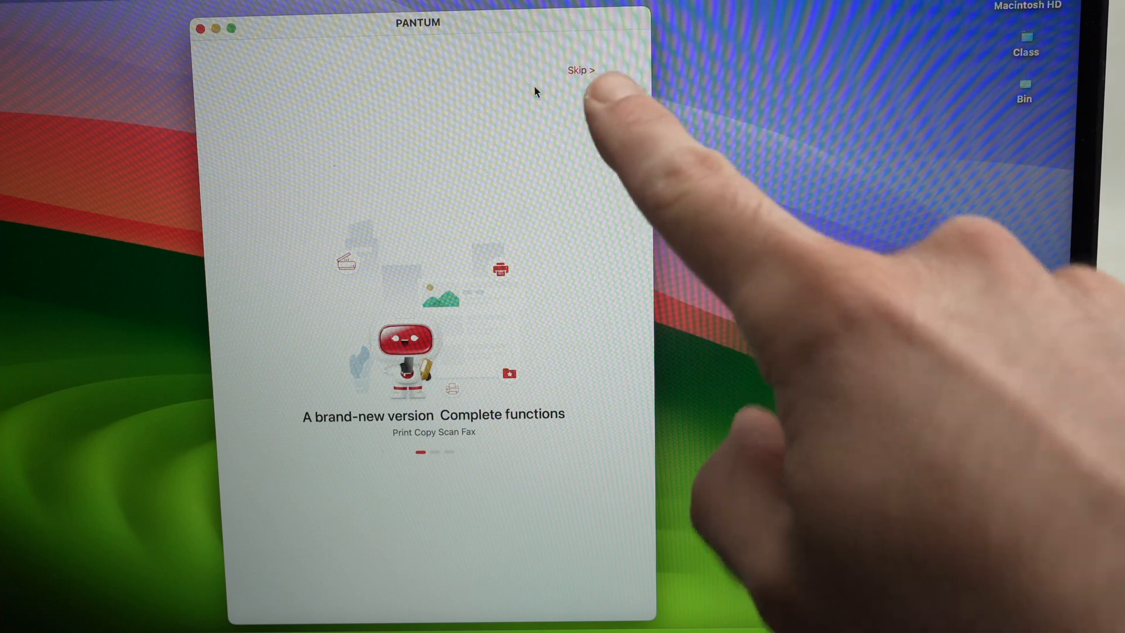
left_click(580, 71)
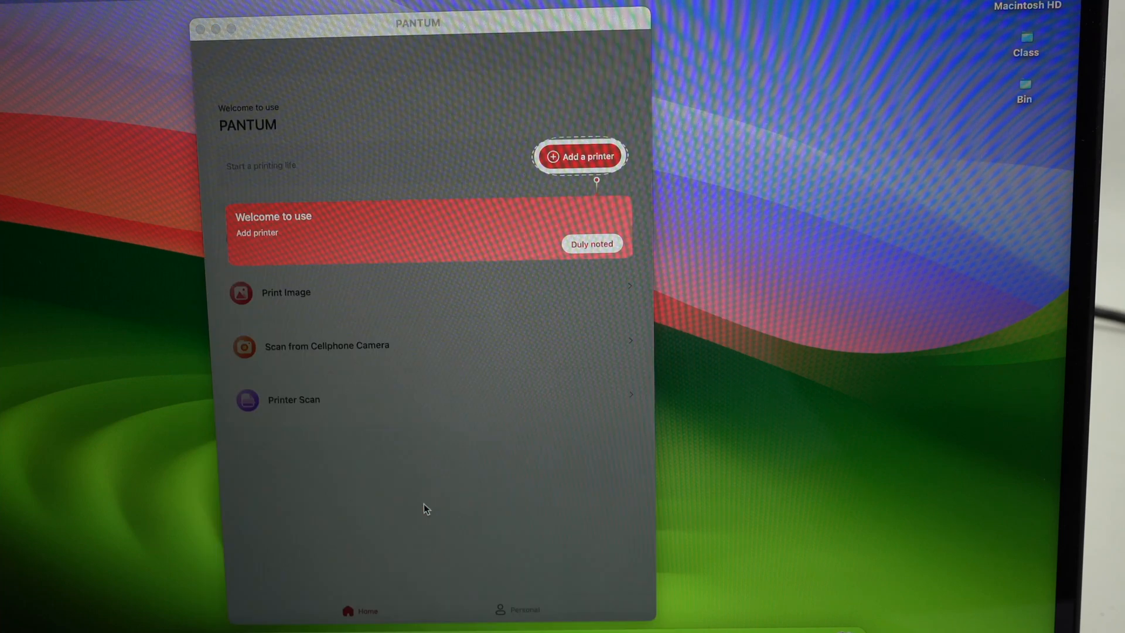
left_click(584, 154)
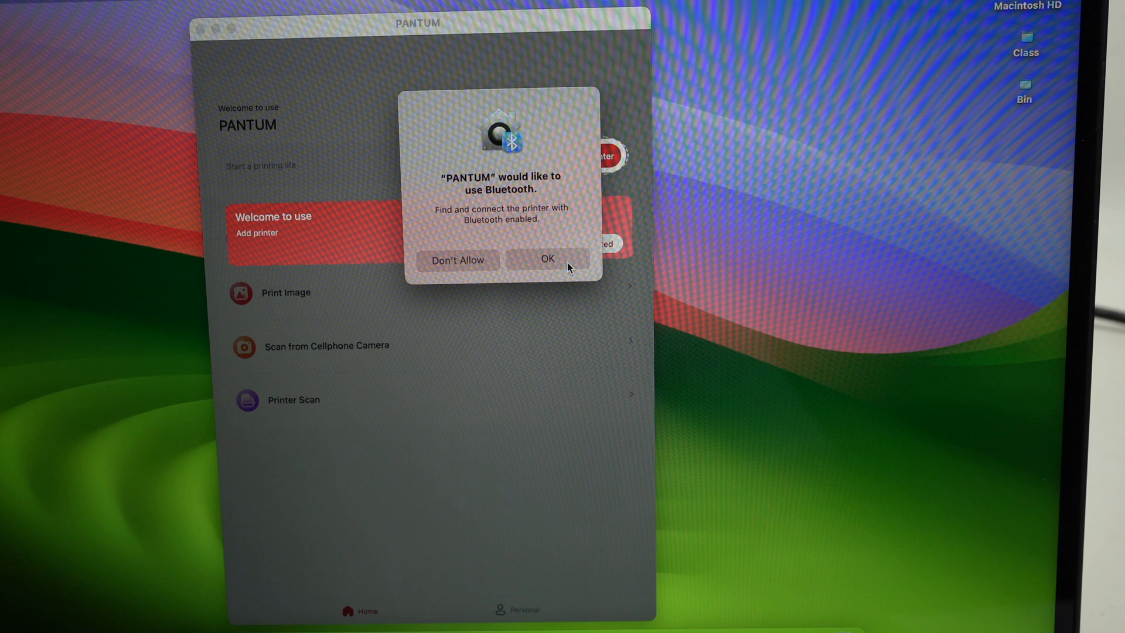
left_click(546, 259)
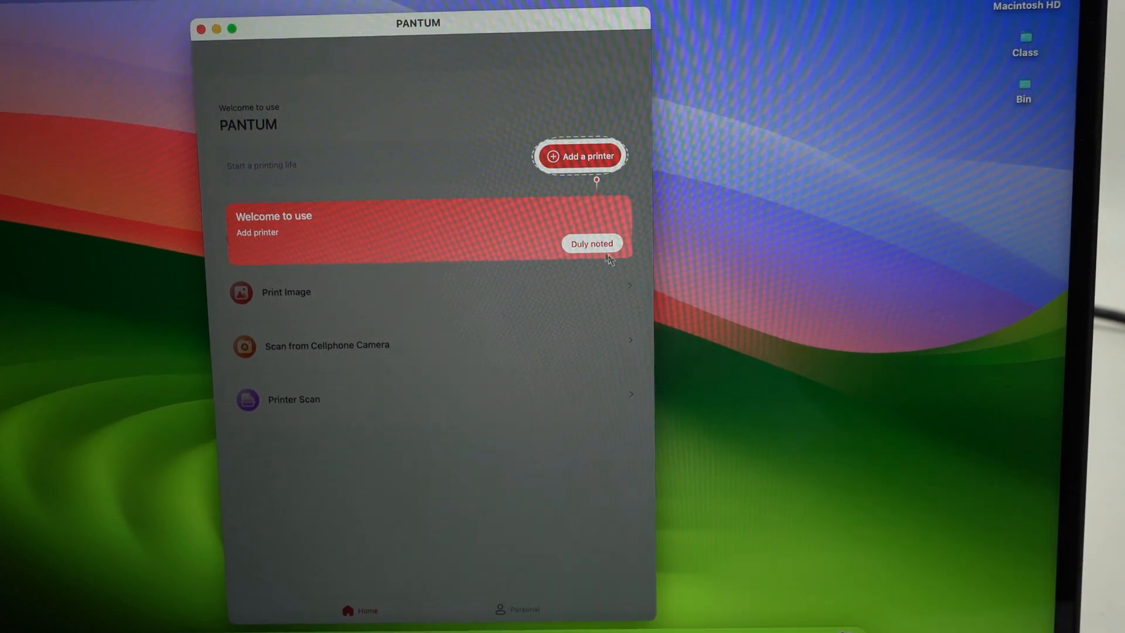
left_click(591, 243)
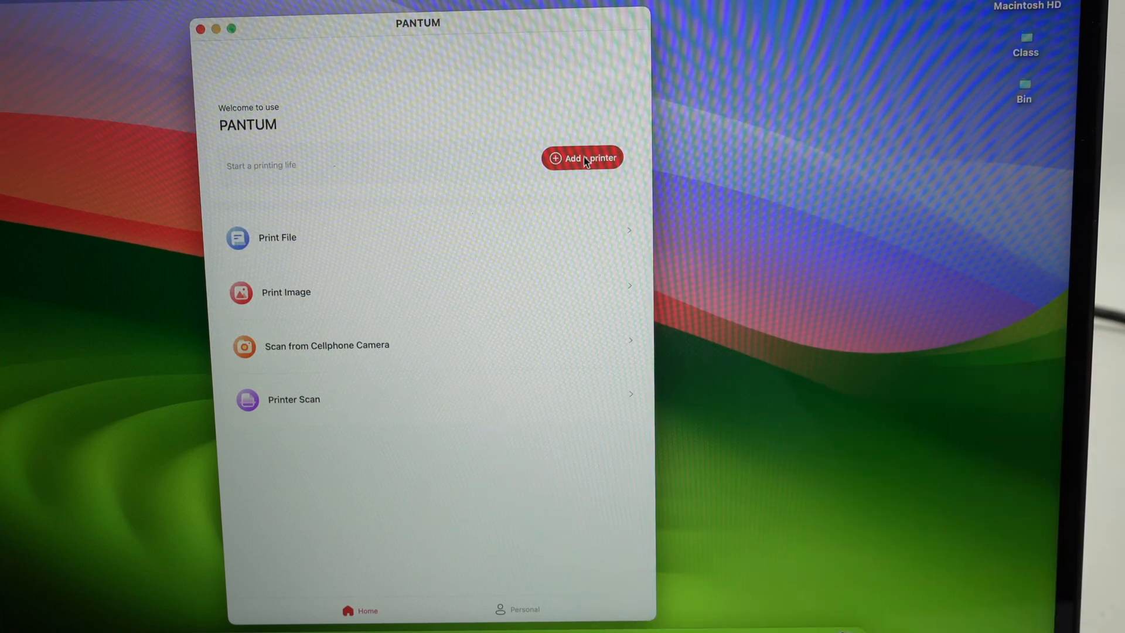
Step: Start adding a printer to reach the direct Wi-Fi hotspot connection guide
left_click(583, 158)
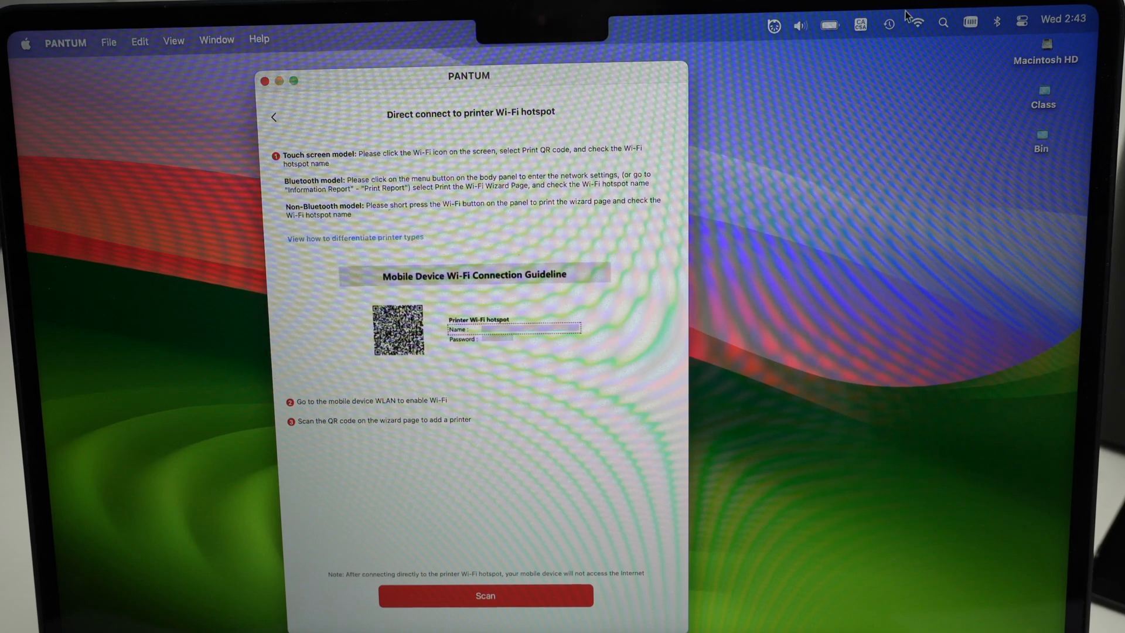
Step: Join the DIRECT-35-Pantum P2500 Series hotspot from the Wi-Fi menu's Other Networks
left_click(918, 21)
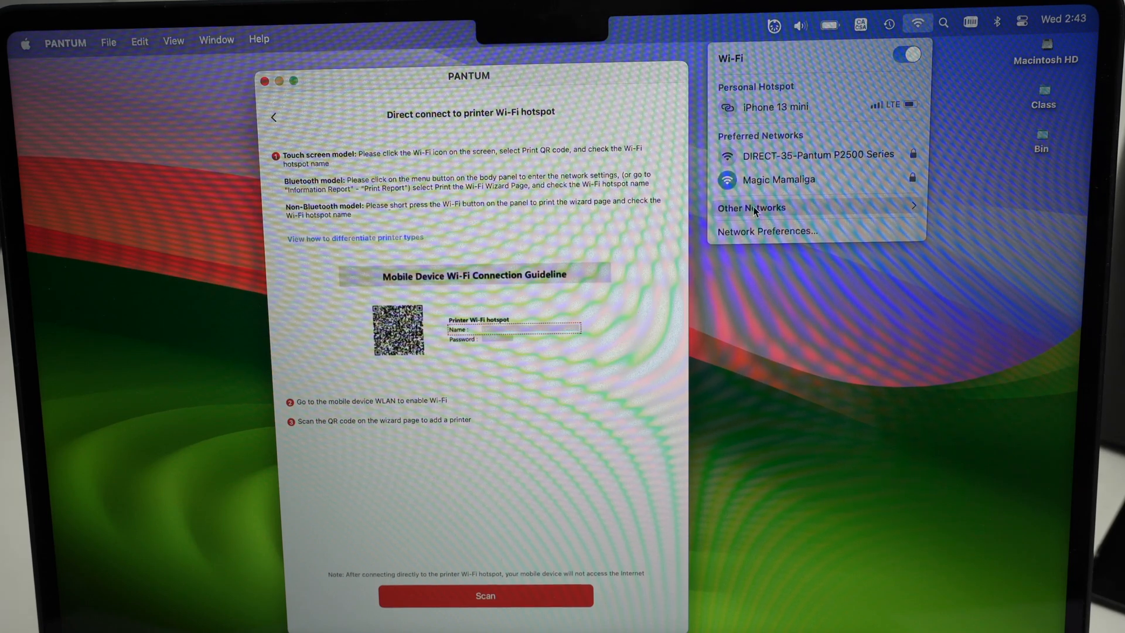
left_click(750, 207)
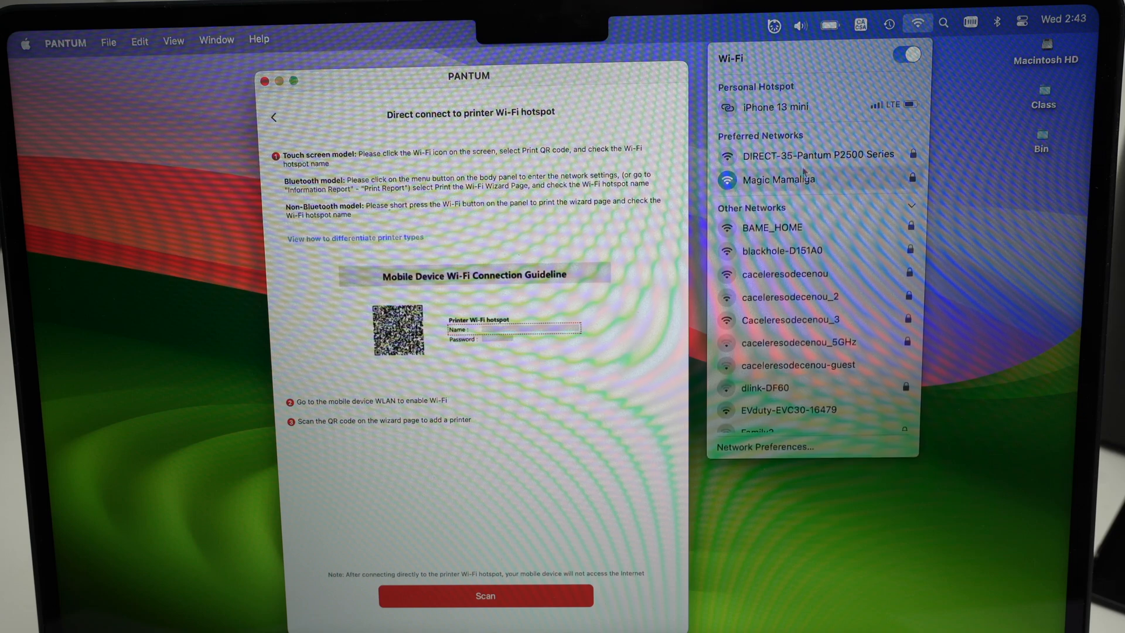
scroll("down", 3)
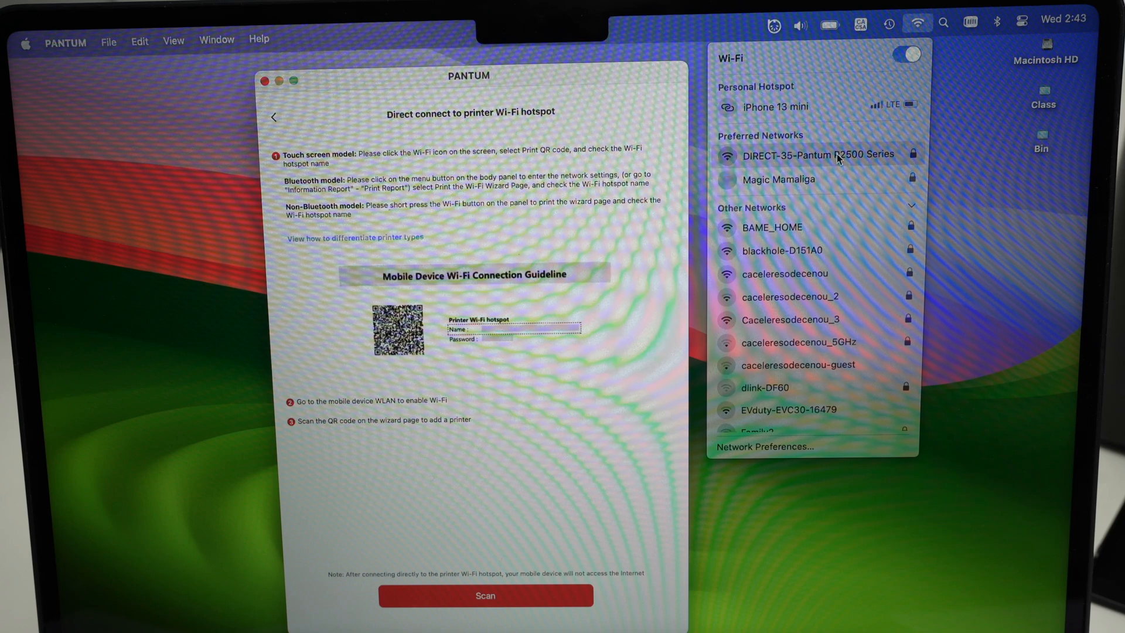
left_click(815, 155)
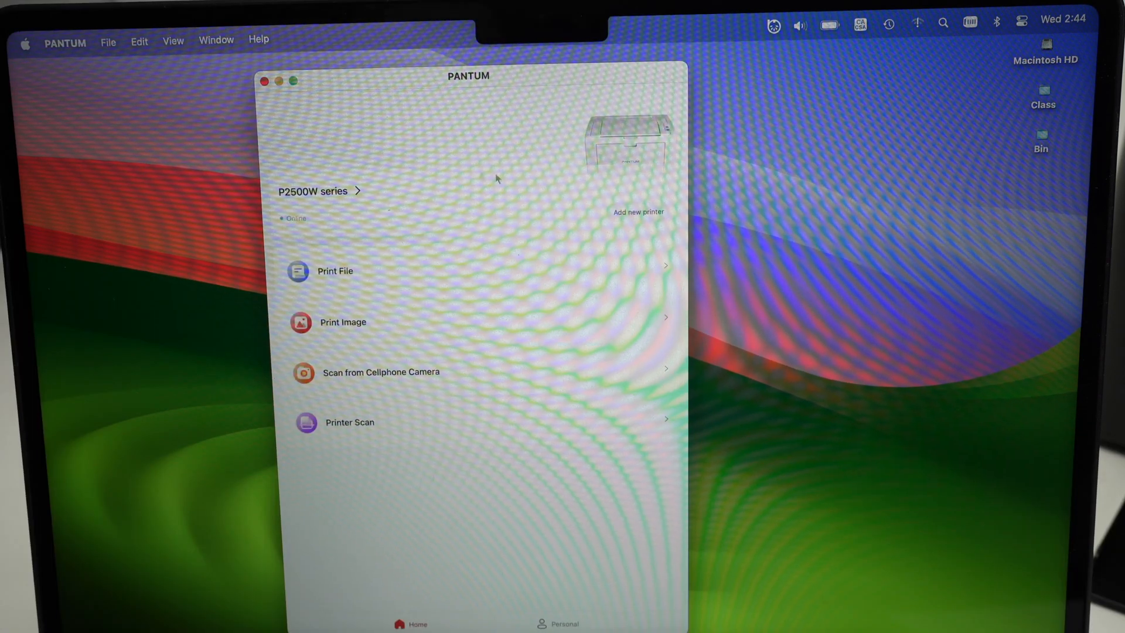
mouse_move(425, 229)
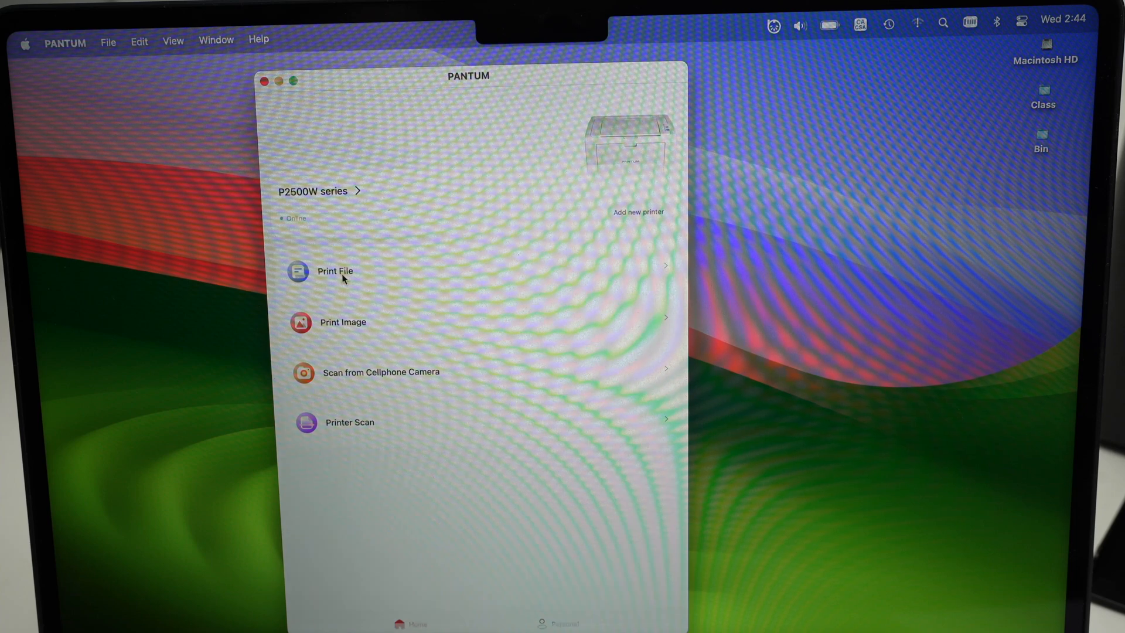
Step: Start Print File from the PANTUM home screen to choose a file source
left_click(335, 272)
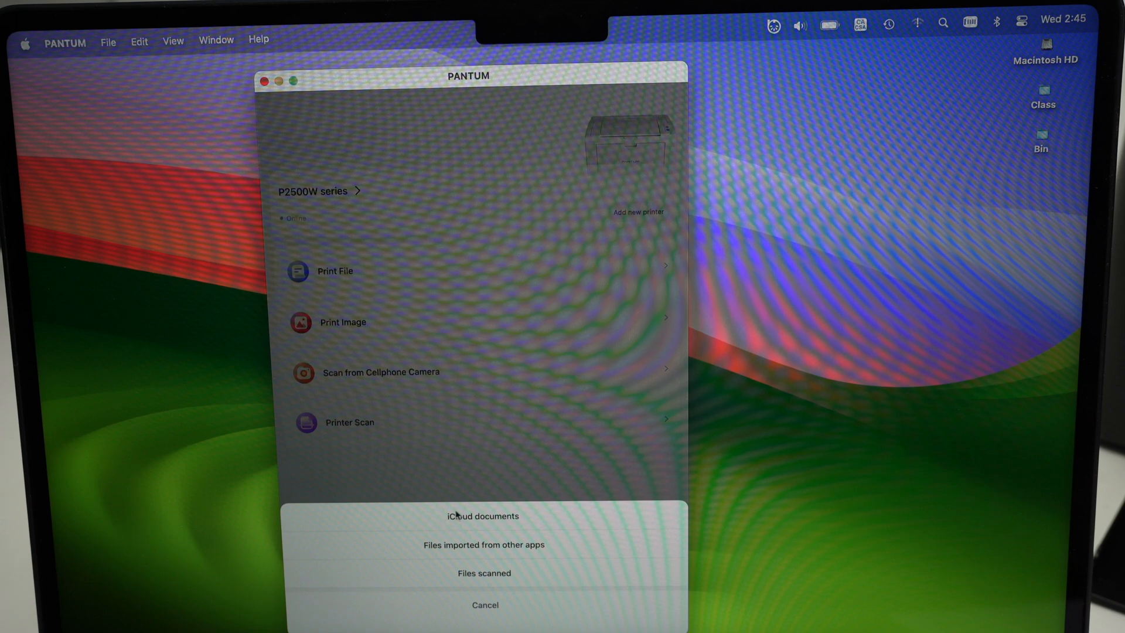
Step: Take the pie-chart document from iCloud documents into the printer options
left_click(483, 515)
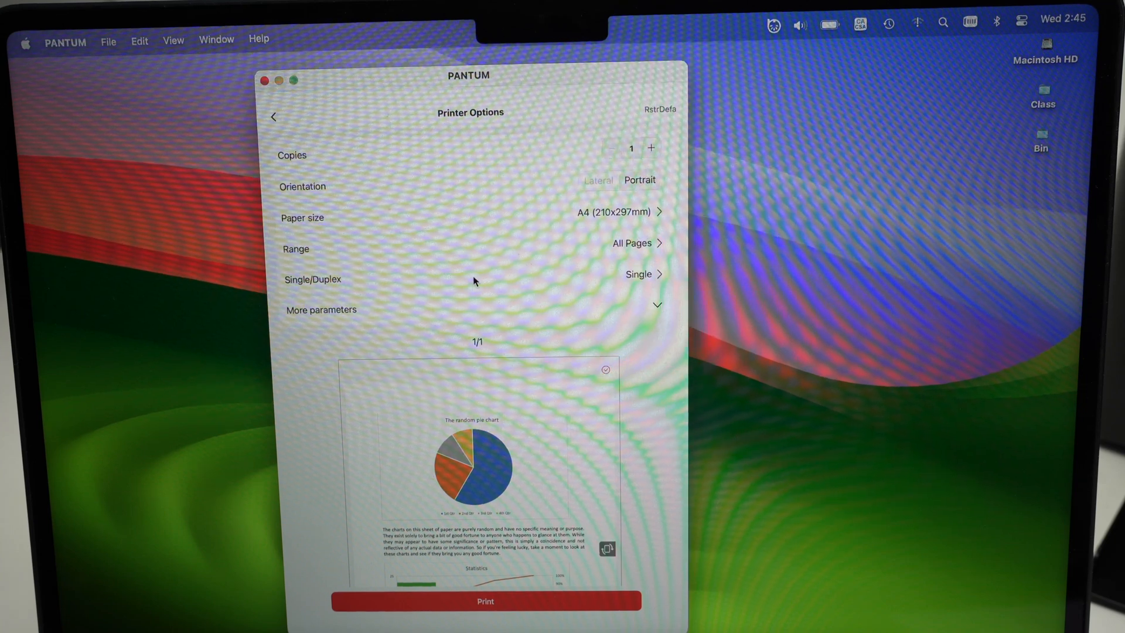
mouse_move(644, 159)
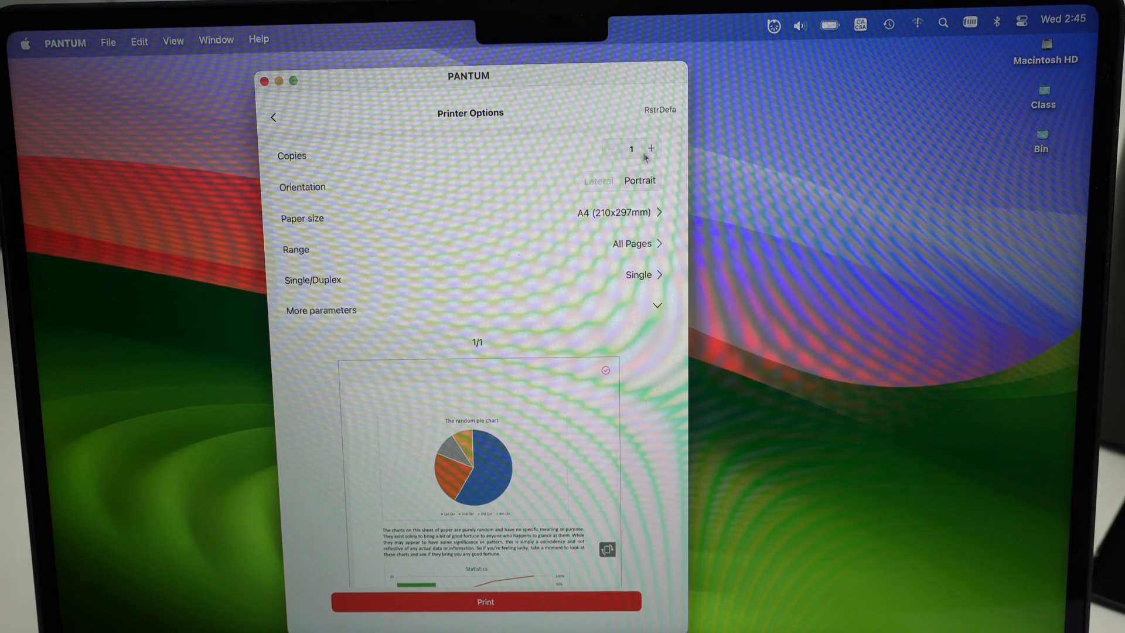
mouse_move(611, 151)
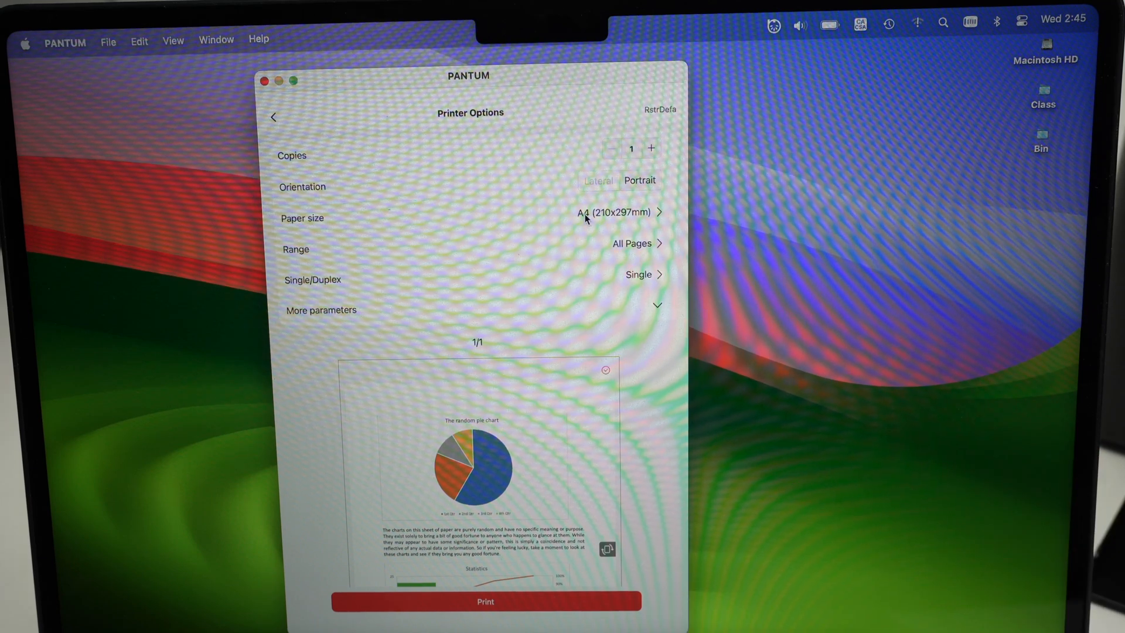
Step: Set paper size to Letter (216x279mm), keep Print One Sided, and send the job to the printer
left_click(615, 211)
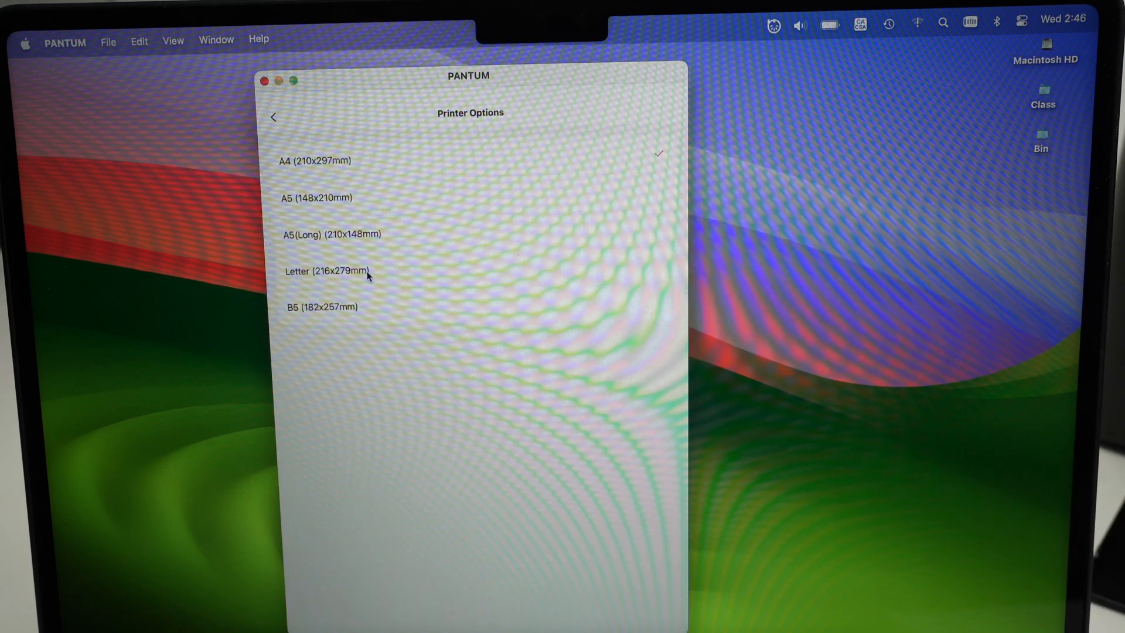
left_click(325, 271)
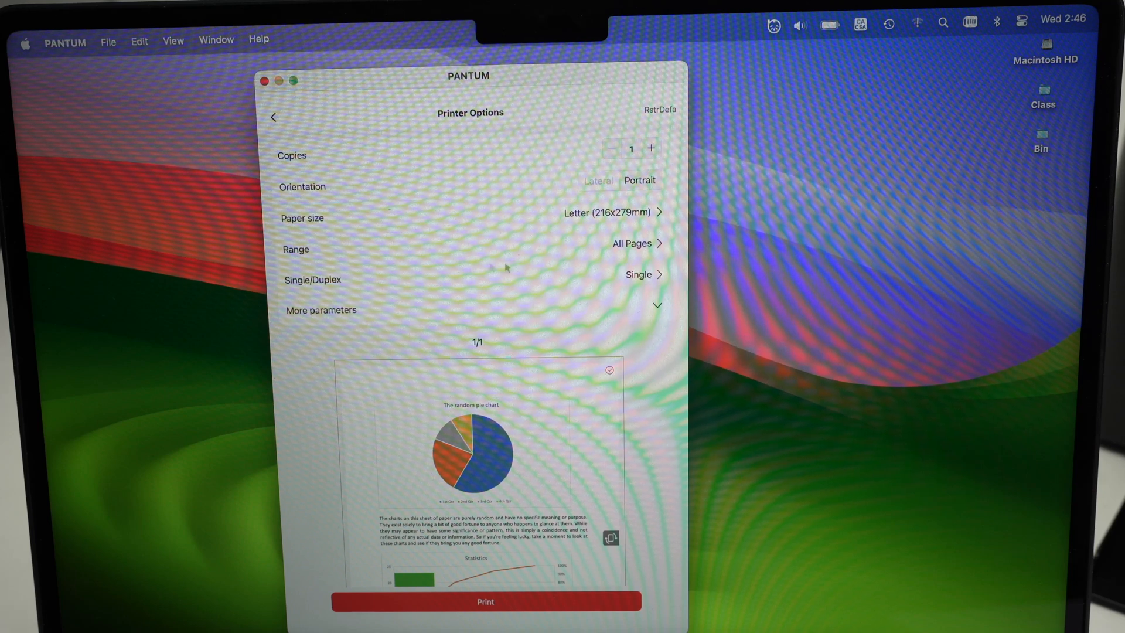
mouse_move(563, 246)
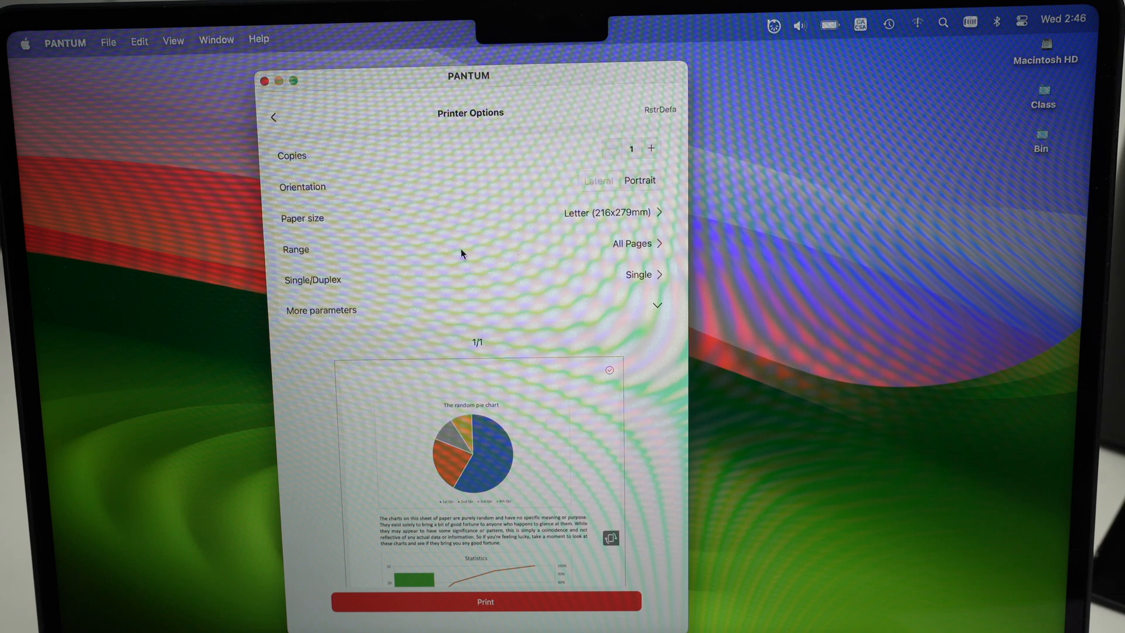
mouse_move(380, 288)
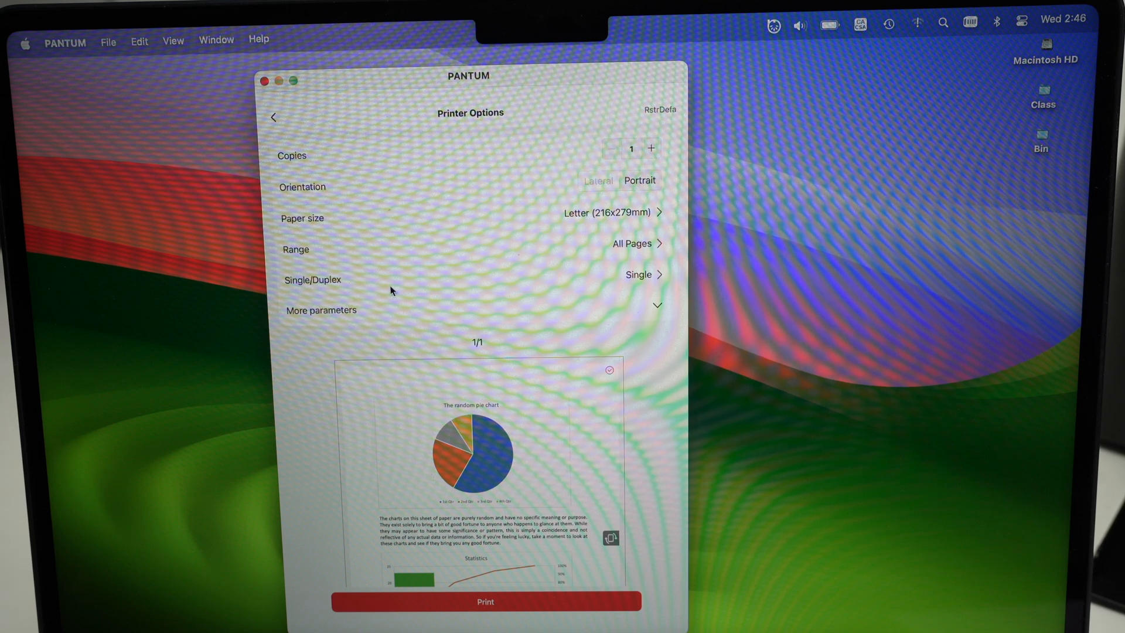
left_click(639, 275)
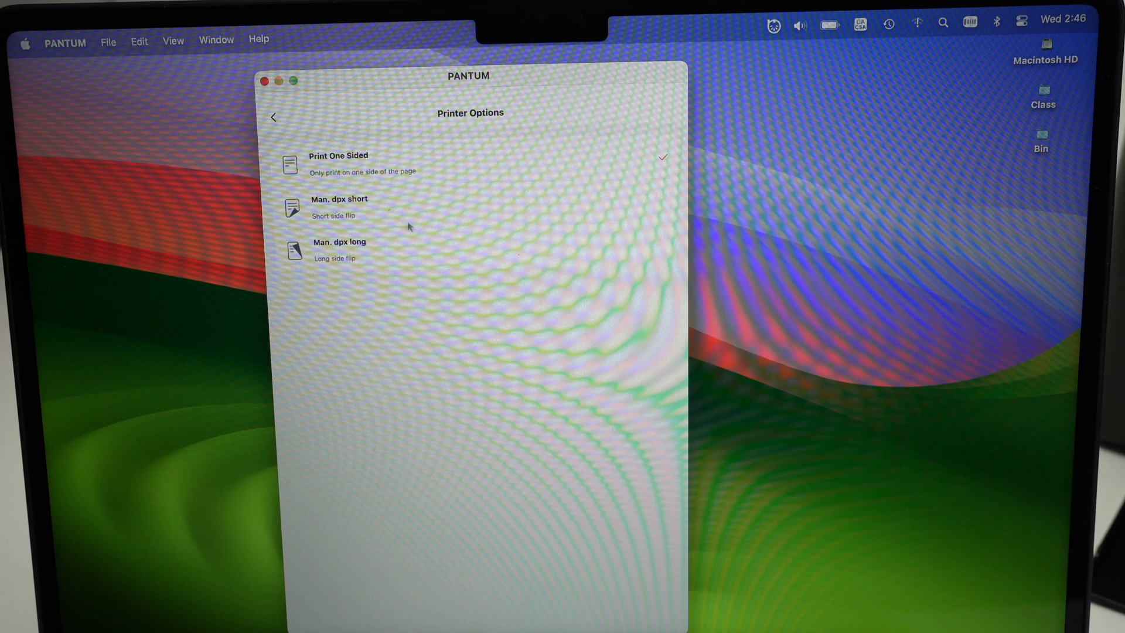
left_click(272, 117)
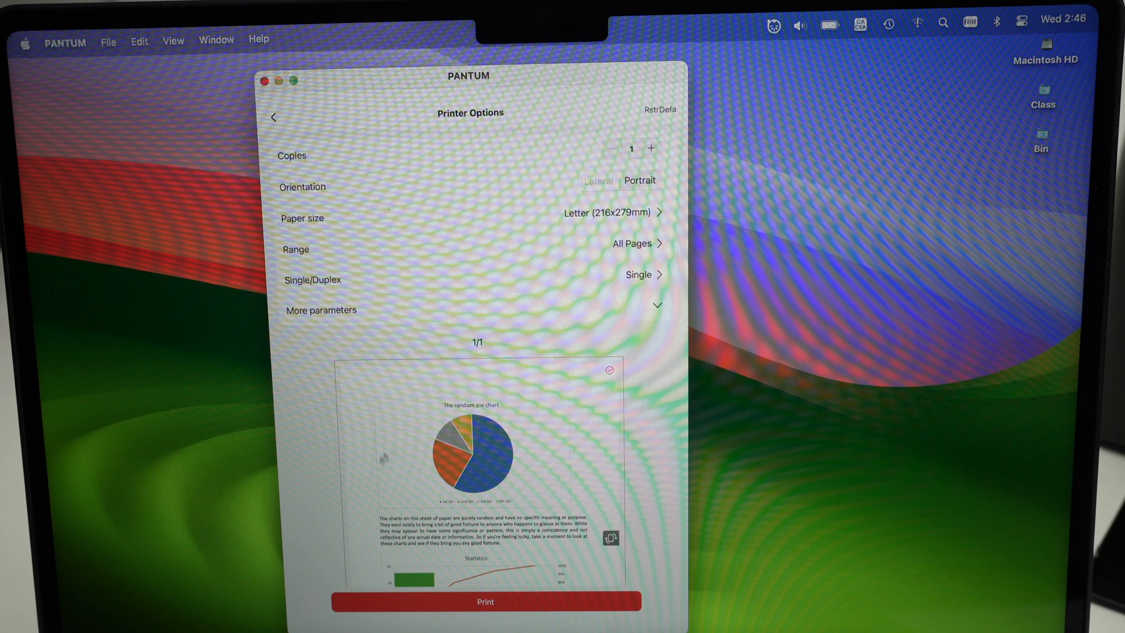
left_click(483, 600)
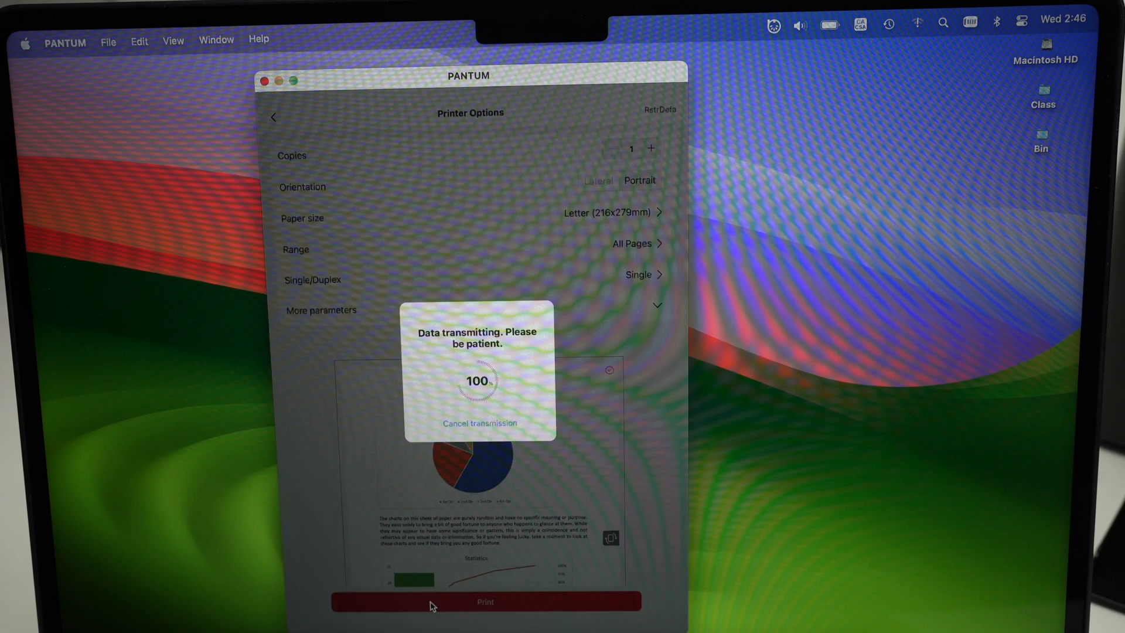